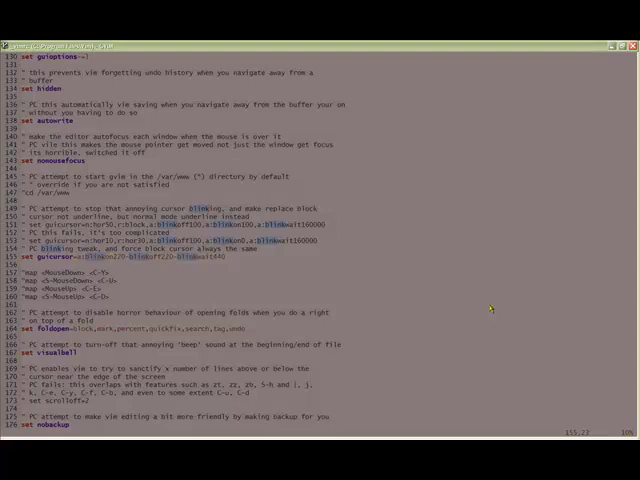
{"action": "mouse_move", "coordinate": [490, 308]}
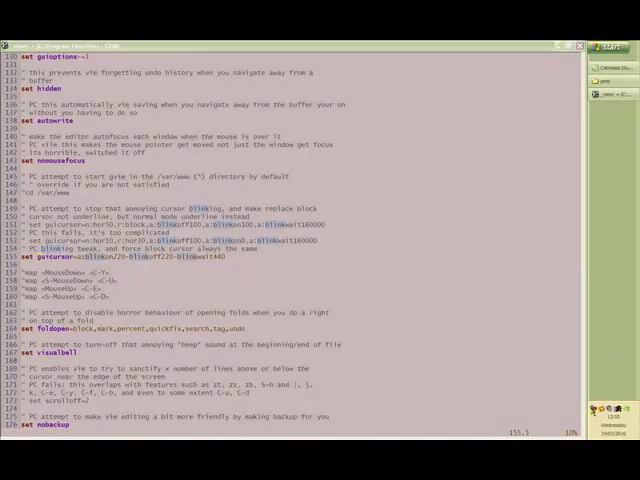
{"action": "right_click", "coordinate": [600, 410]}
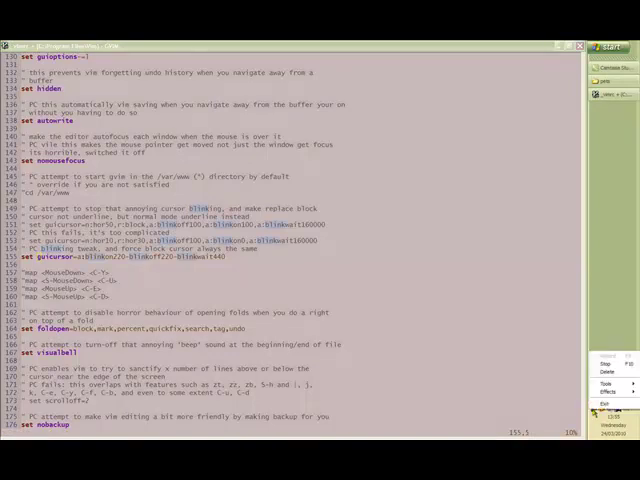